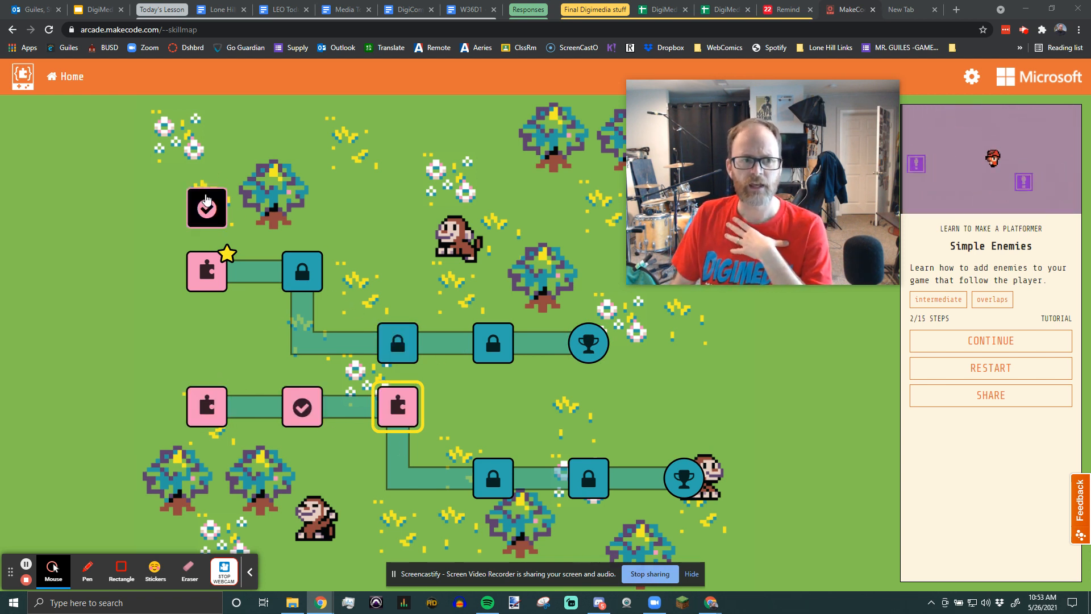
- Browse the skill map activities, choose Simple Enemies and request a restart
{"action": "left_click", "coordinate": [206, 208]}
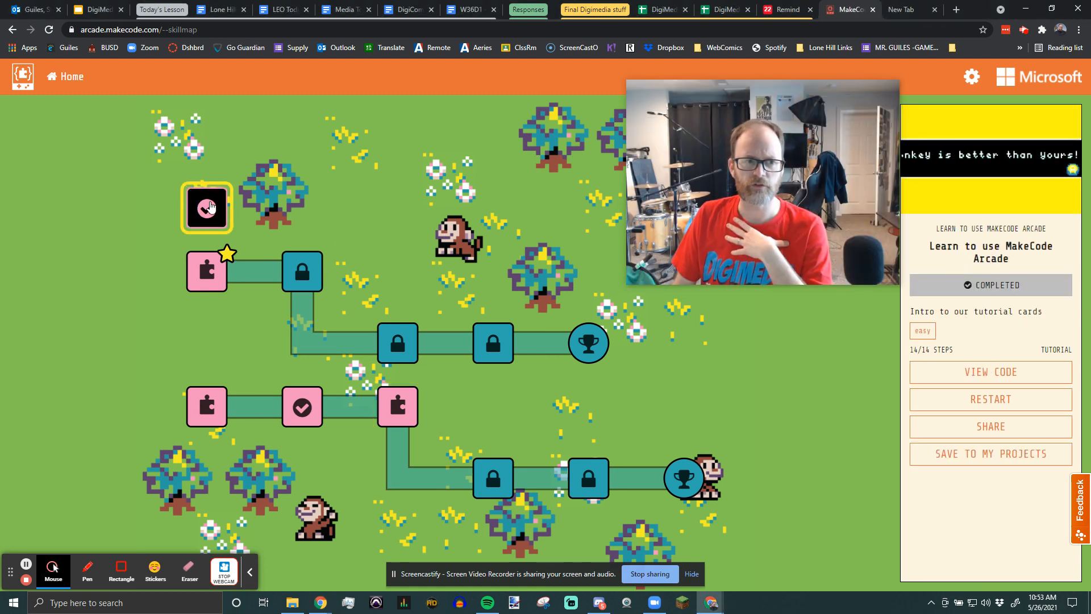
{"action": "left_click", "coordinate": [207, 406]}
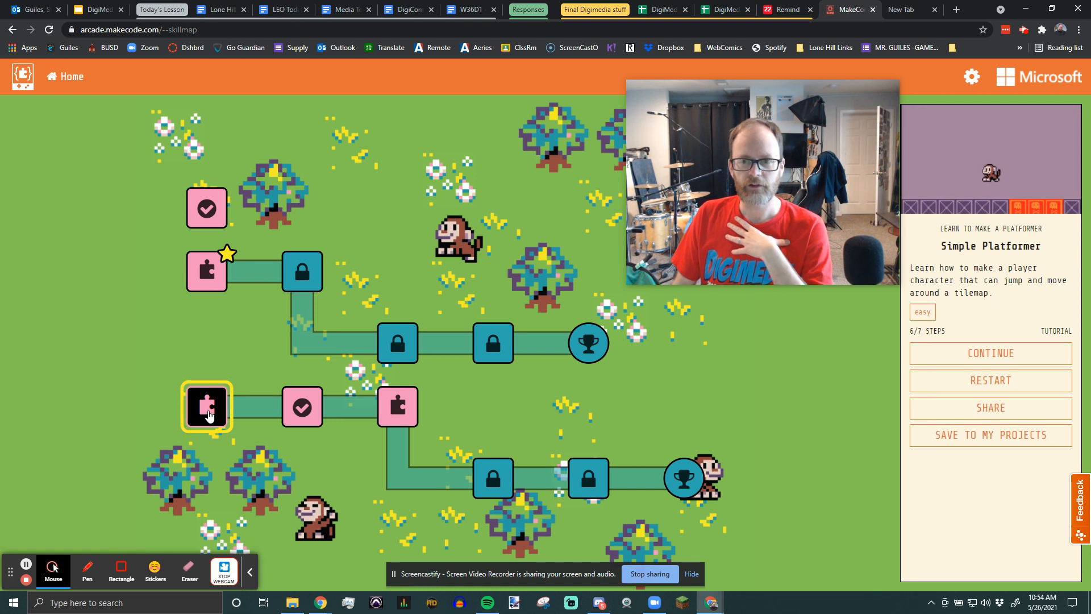
{"action": "left_click", "coordinate": [397, 407]}
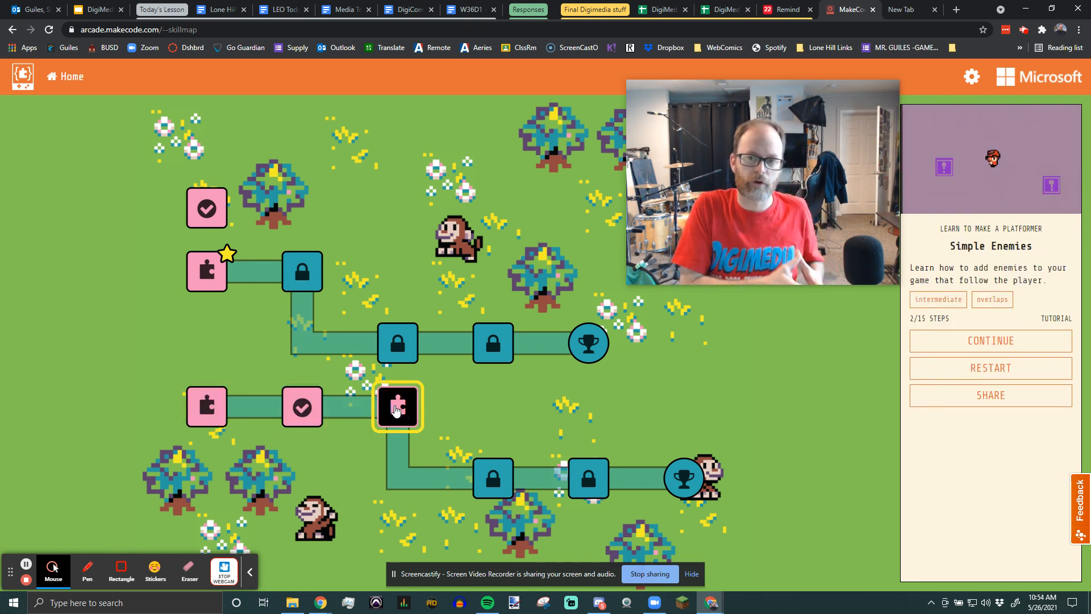
{"action": "left_click", "coordinate": [990, 368]}
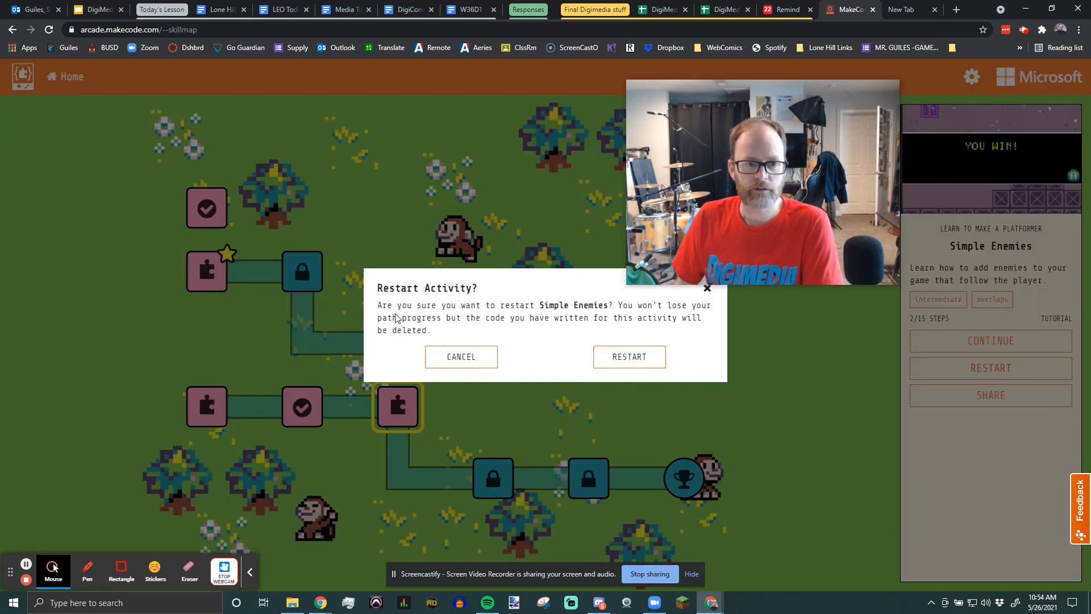
- Confirm the restart and keep the code carried over from Camera and Tiles
{"action": "left_click", "coordinate": [626, 357]}
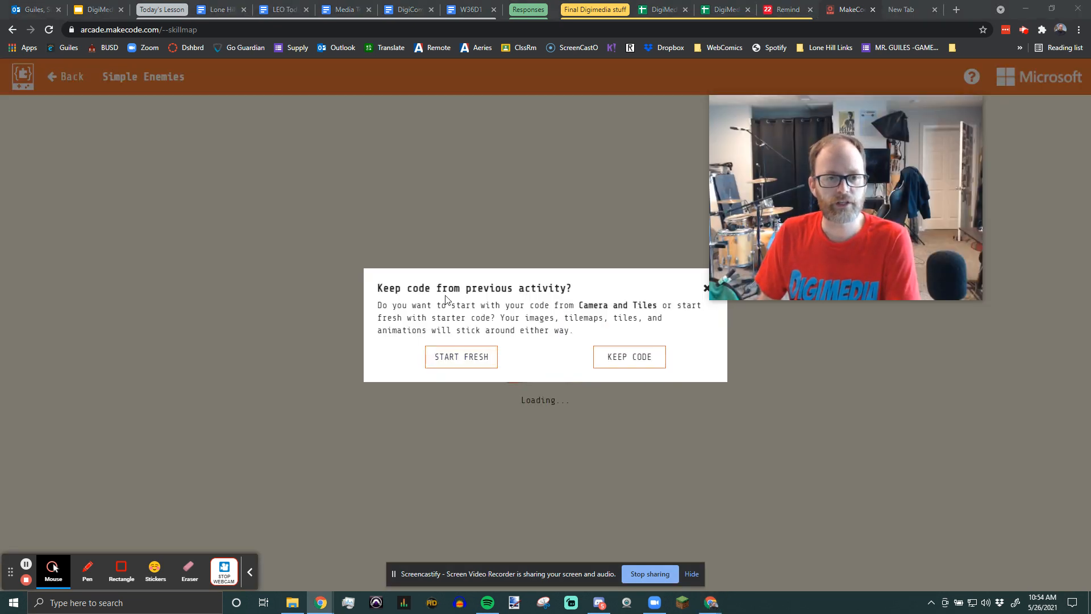
{"action": "mouse_move", "coordinate": [628, 356]}
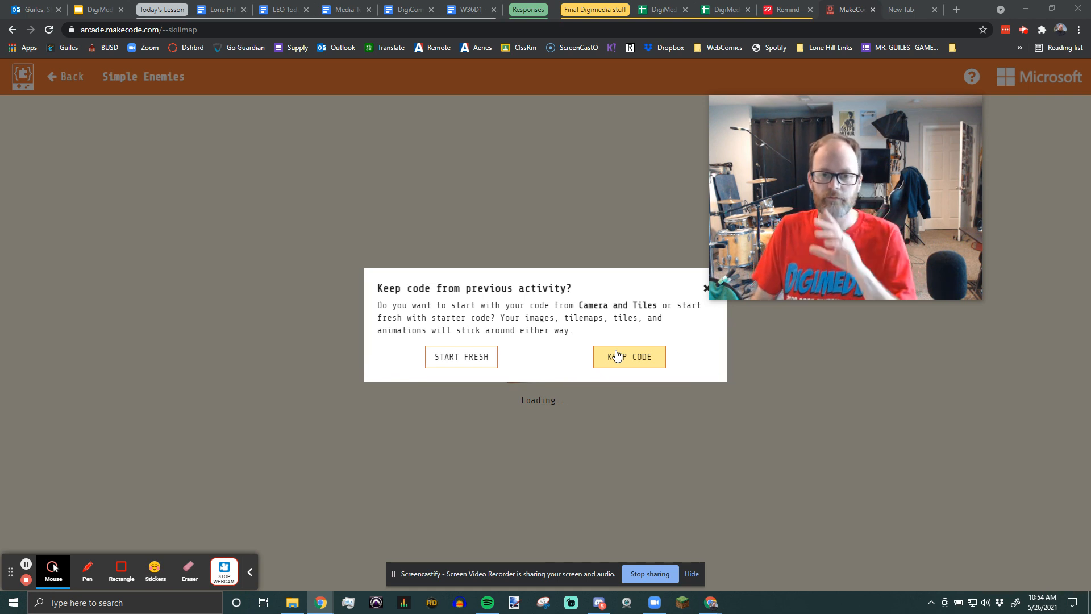
{"action": "left_click", "coordinate": [629, 356]}
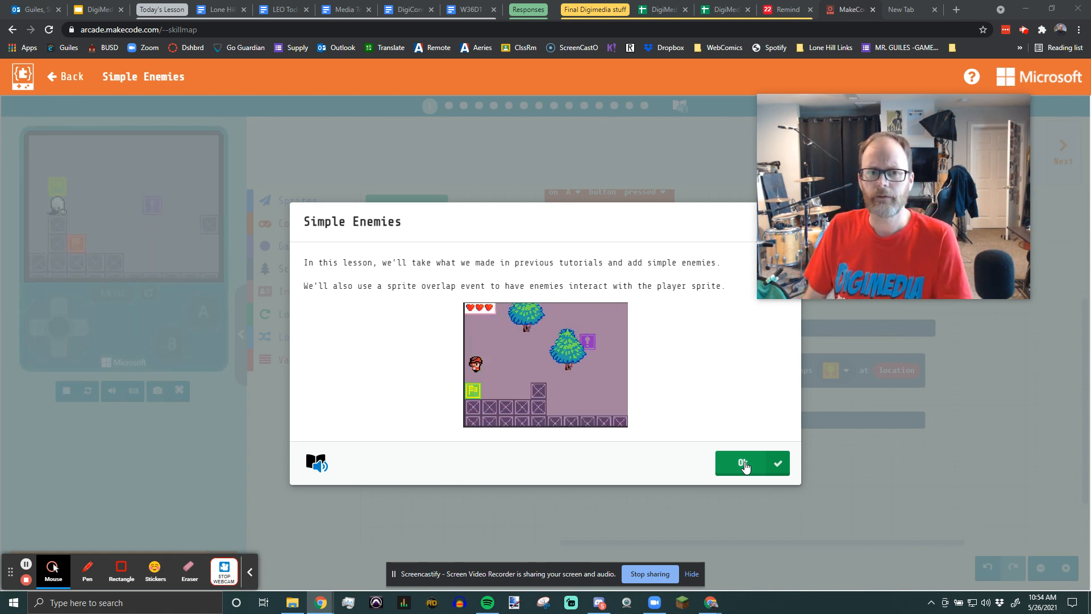
- Dismiss the lesson introduction and play the kept platformer in the simulator to game over
{"action": "left_click", "coordinate": [751, 464]}
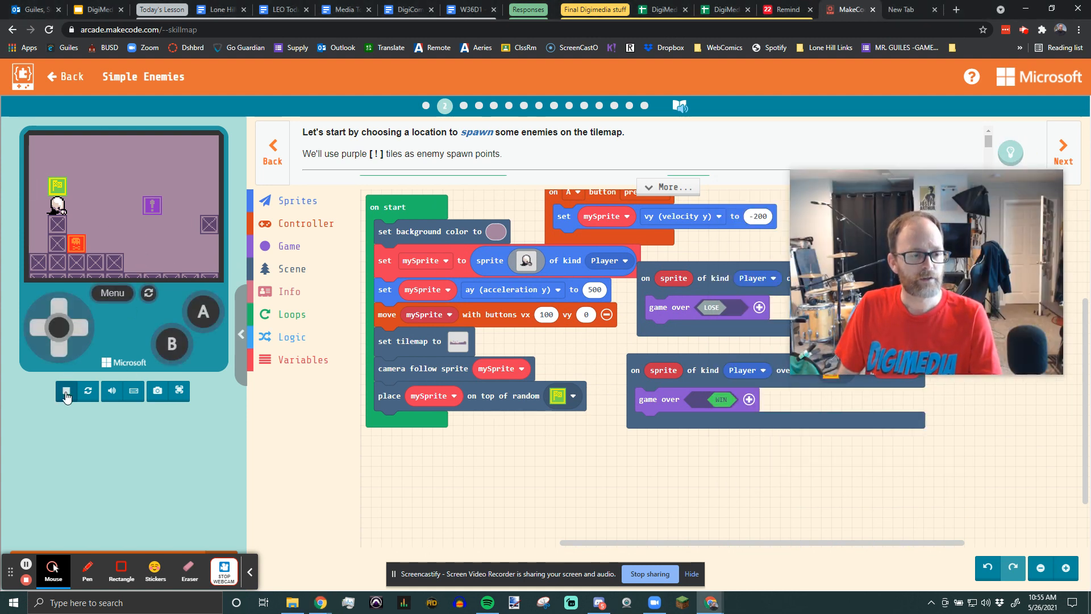
{"action": "left_click", "coordinate": [66, 390]}
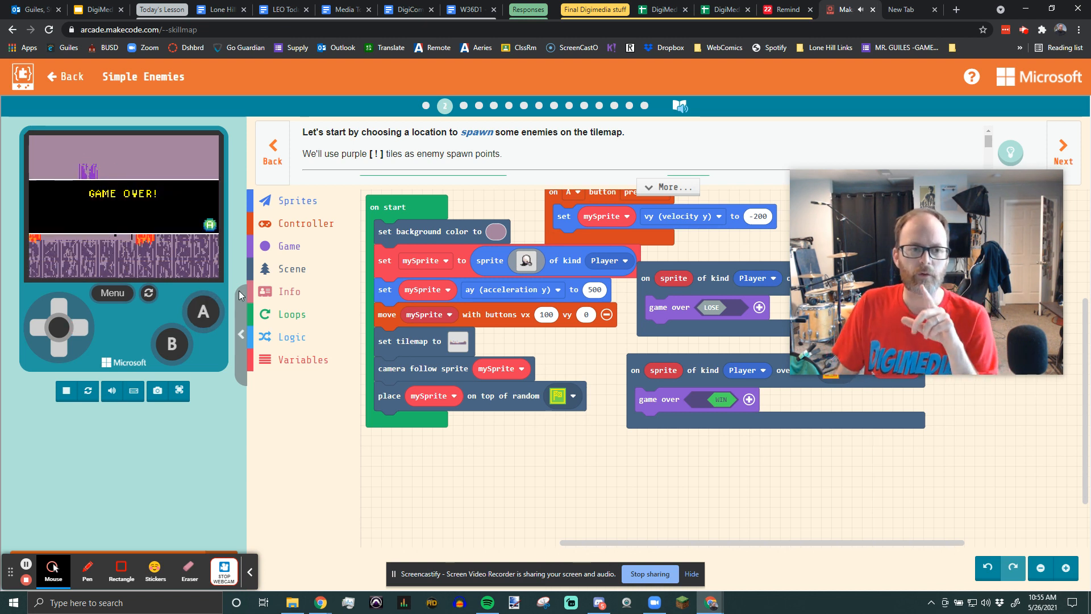
{"action": "mouse_move", "coordinate": [289, 246]}
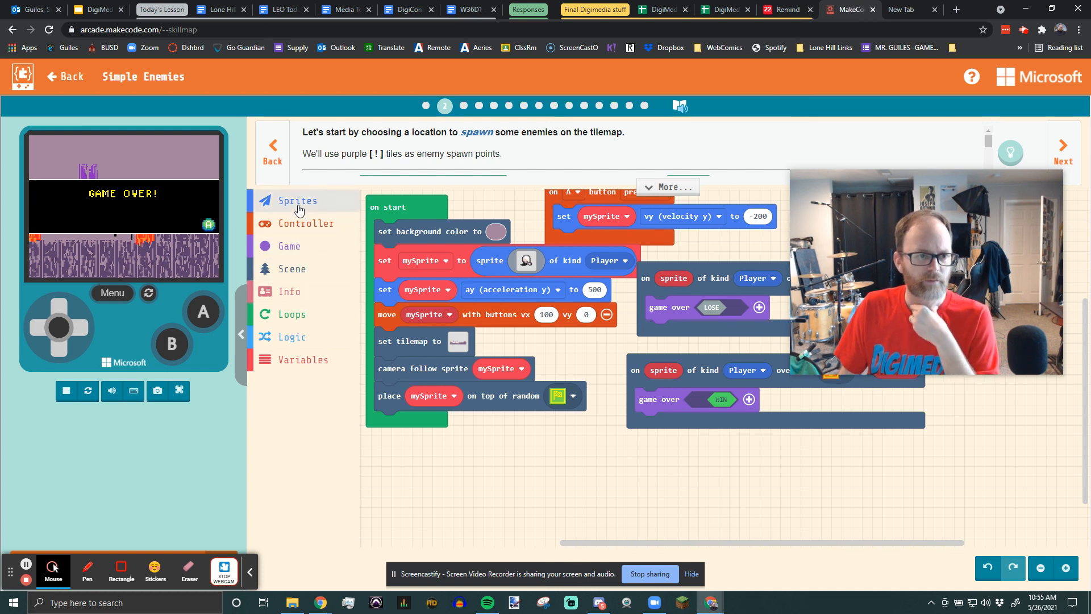
{"action": "left_click", "coordinate": [297, 201]}
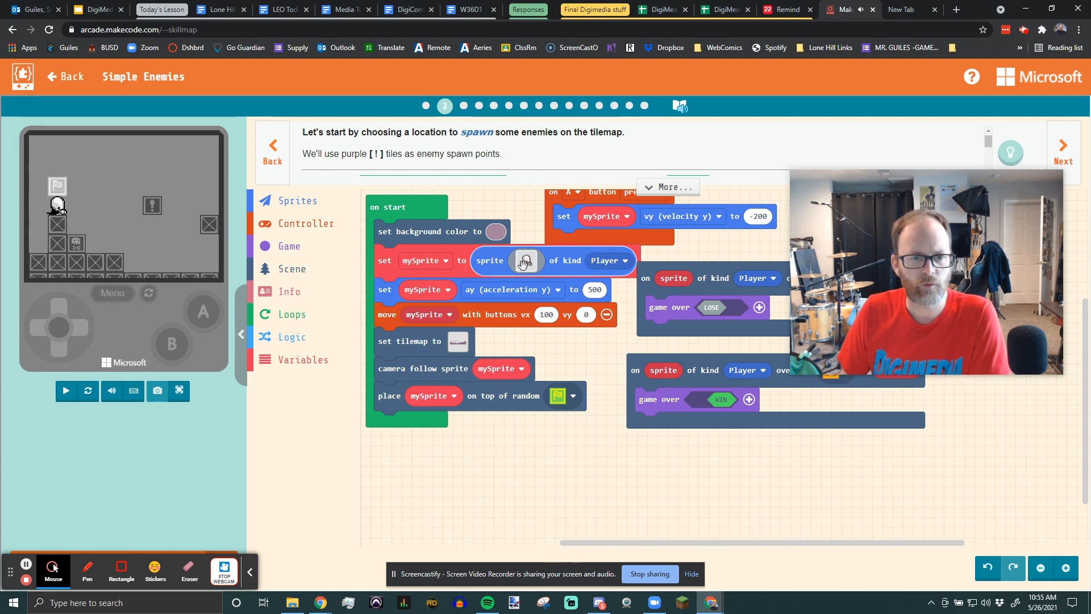
{"action": "left_click", "coordinate": [65, 390]}
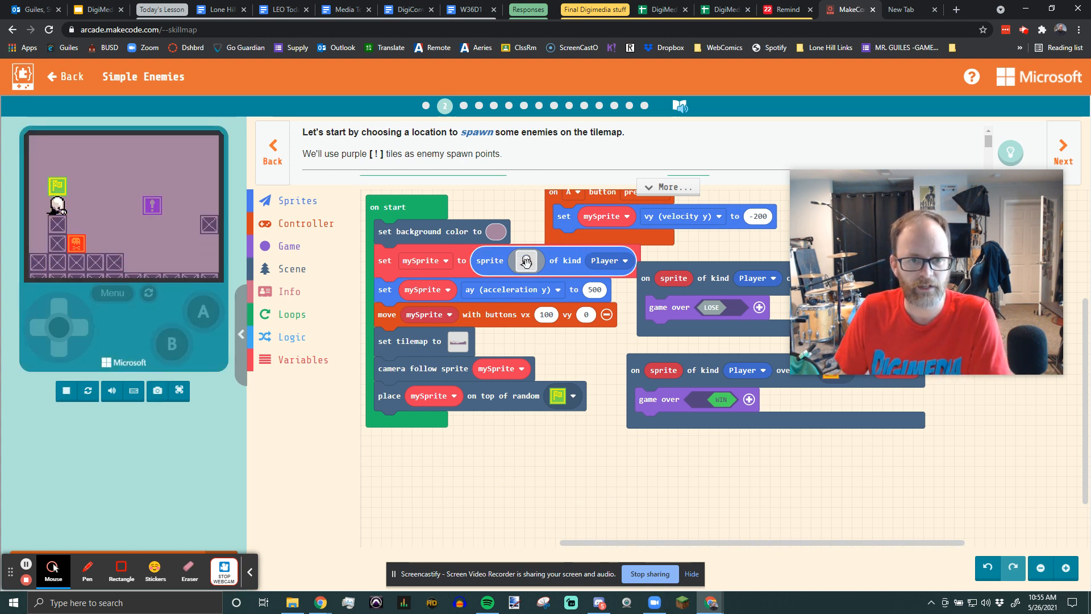
- Paint a red eye onto the ghost player sprite in the image editor and save it
{"action": "left_click", "coordinate": [525, 261]}
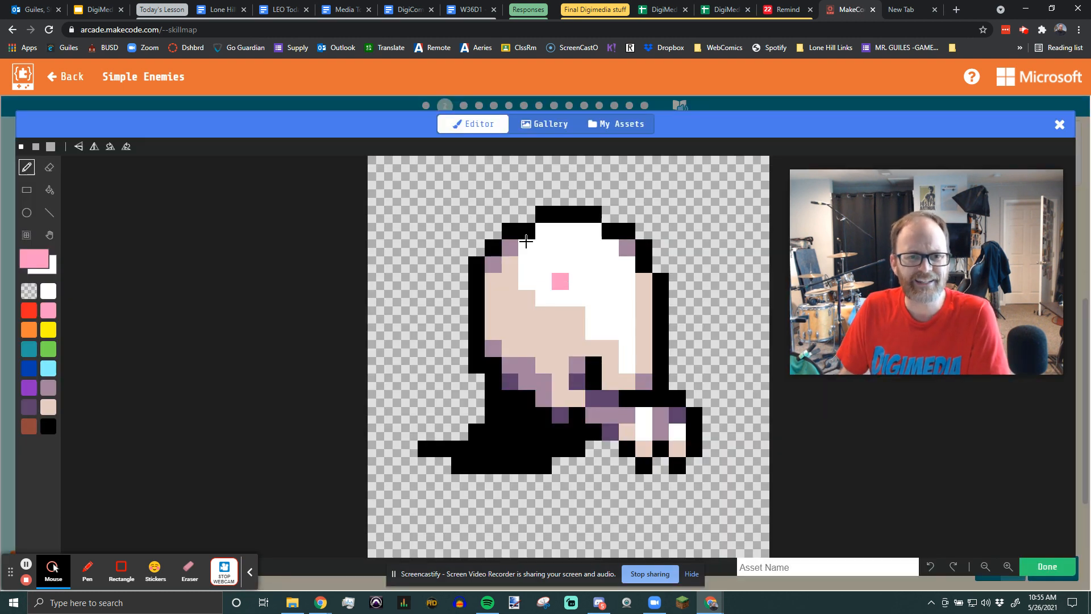
{"action": "left_click", "coordinate": [606, 312]}
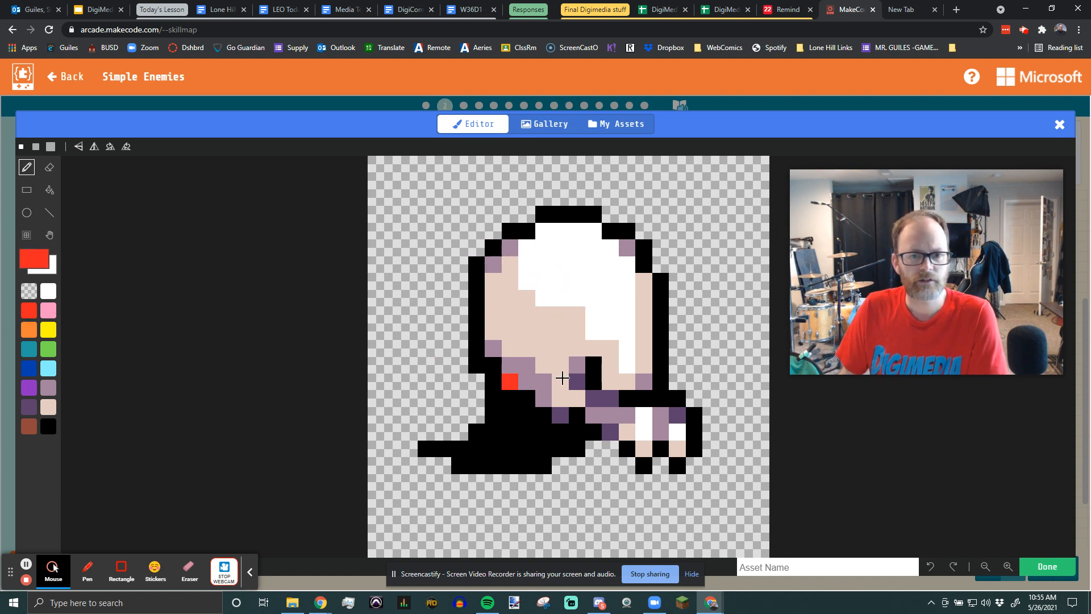
{"action": "left_click", "coordinate": [620, 331]}
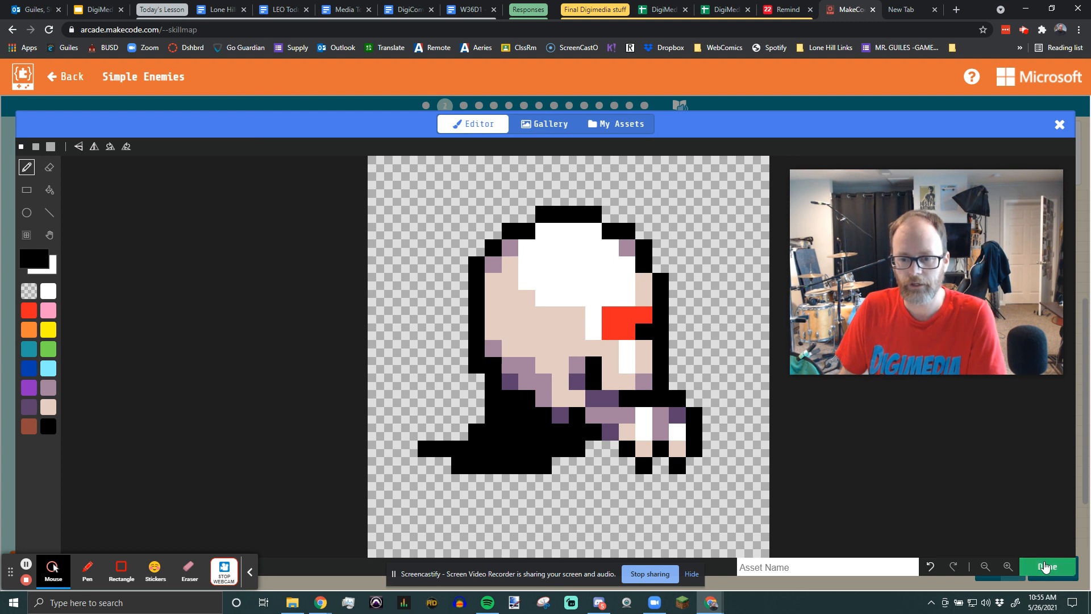
{"action": "left_click", "coordinate": [1047, 566]}
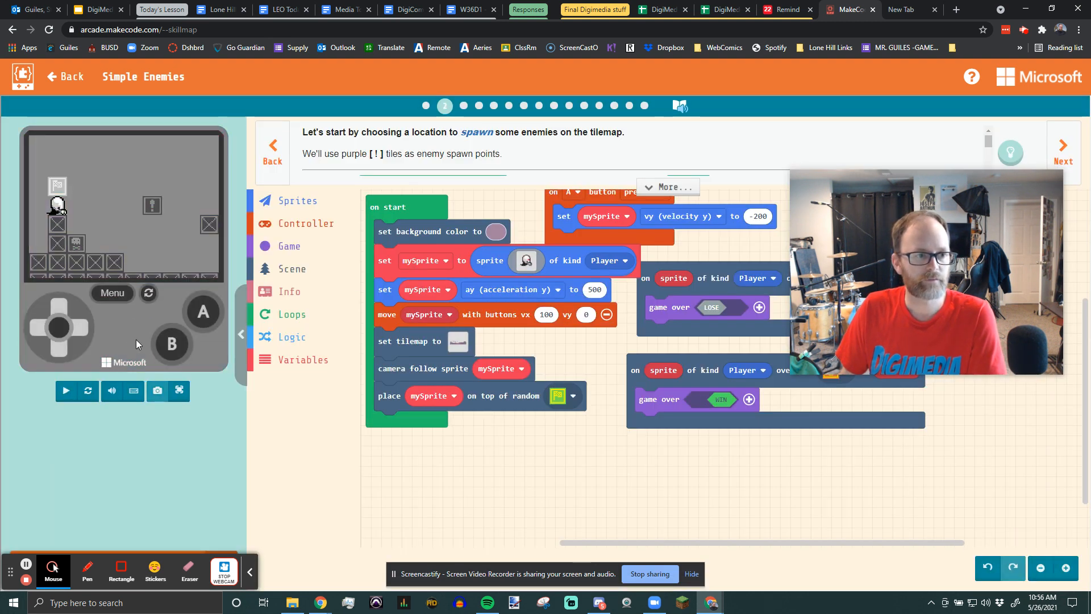
- Replay the game with the red-eyed ghost in the simulator until game over
{"action": "left_click", "coordinate": [65, 391]}
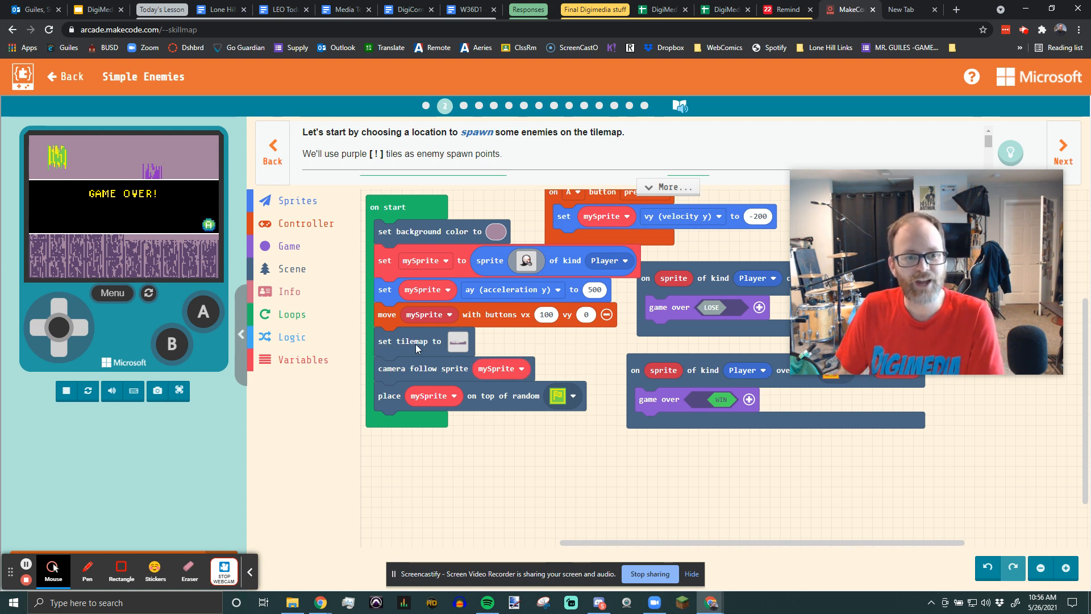
- Edit the platformer1 tilemap and paint purple dungeon gallery tiles onto its right side
{"action": "left_click", "coordinate": [459, 342]}
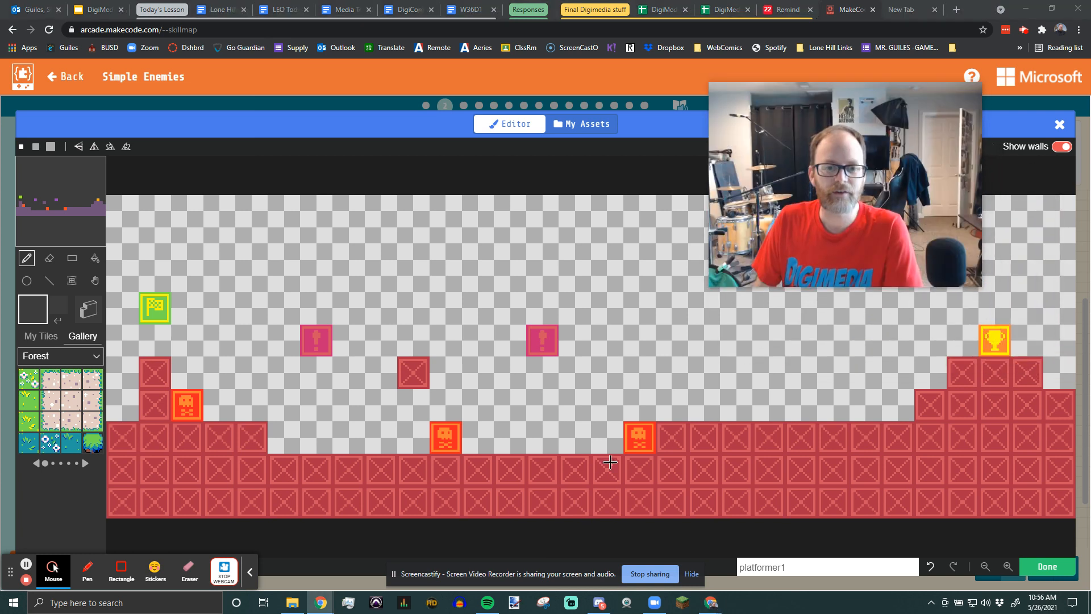
{"action": "mouse_move", "coordinate": [669, 443]}
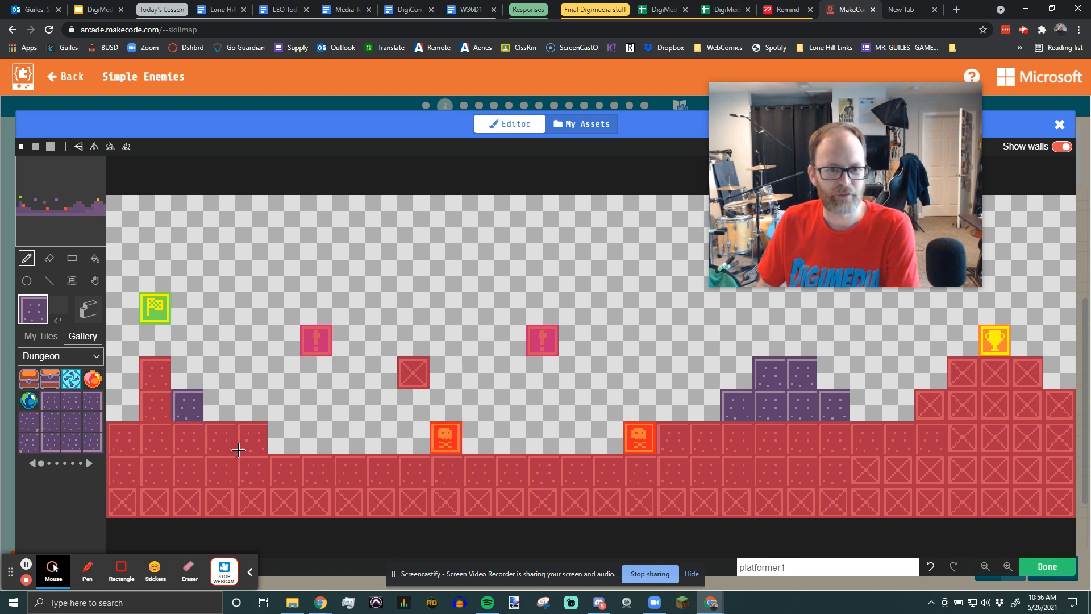
{"action": "left_click", "coordinate": [187, 406]}
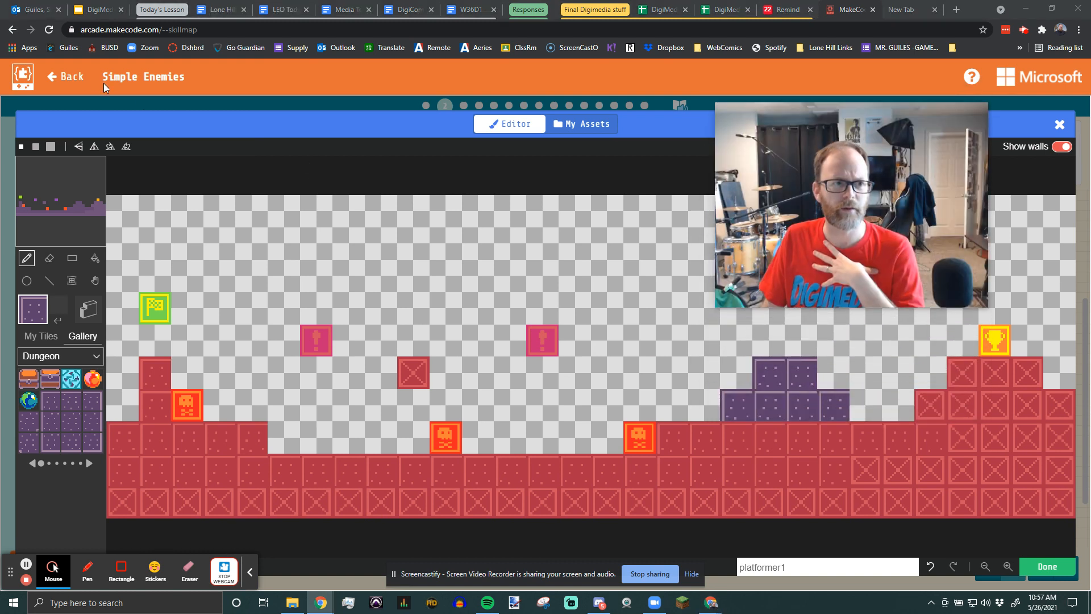
- From the home page, create a new project named 'Attack on Titan's Best Friend Bob'
{"action": "left_click", "coordinate": [65, 76]}
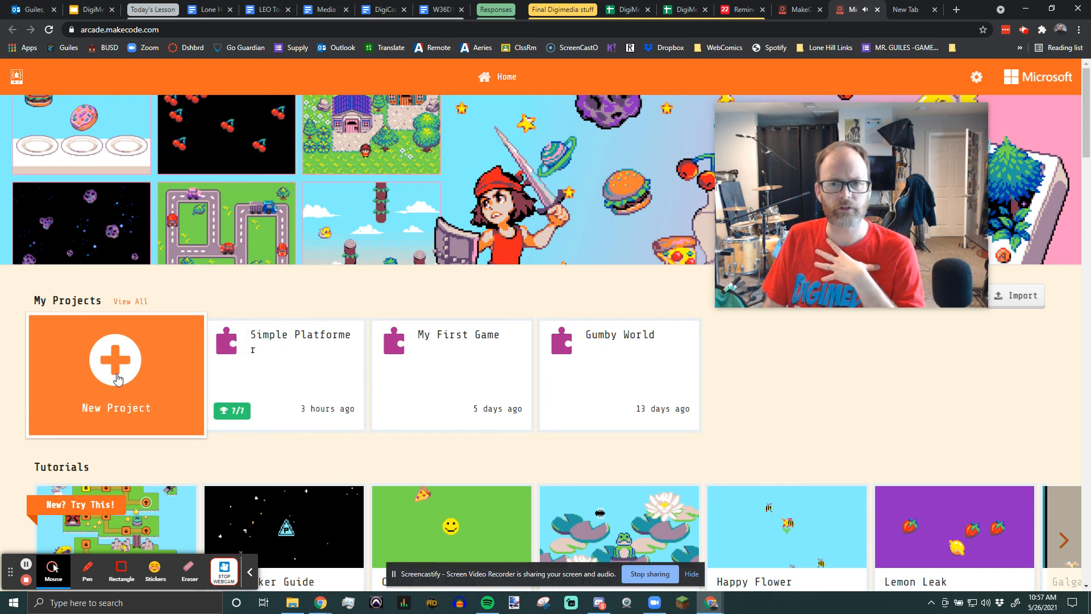
{"action": "left_click", "coordinate": [116, 359]}
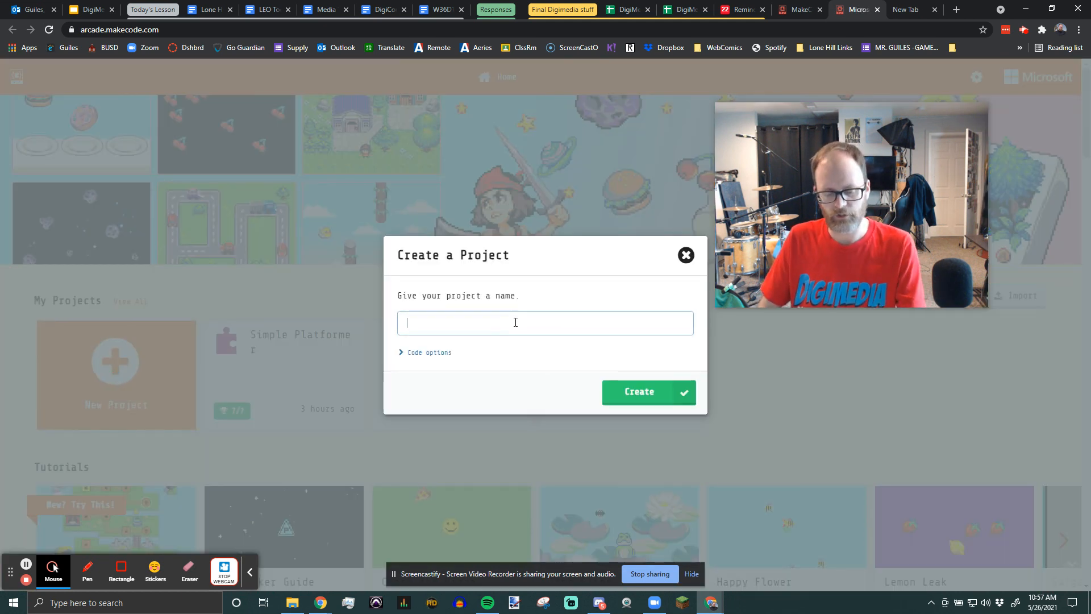
{"action": "type", "text": "Attack on Titan's"}
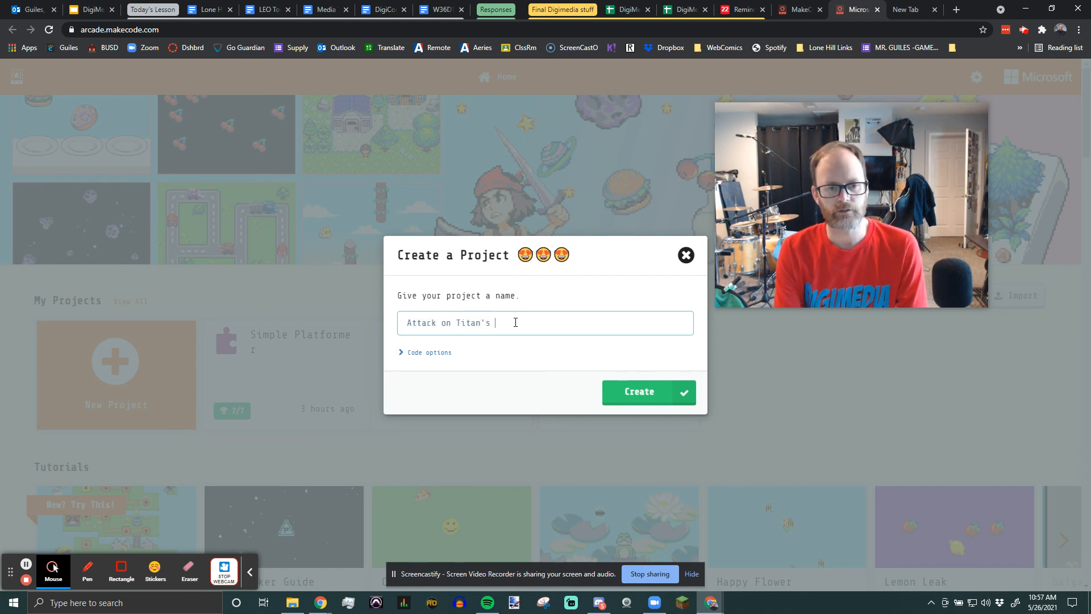
{"action": "type", "text": "Best Friend Bob"}
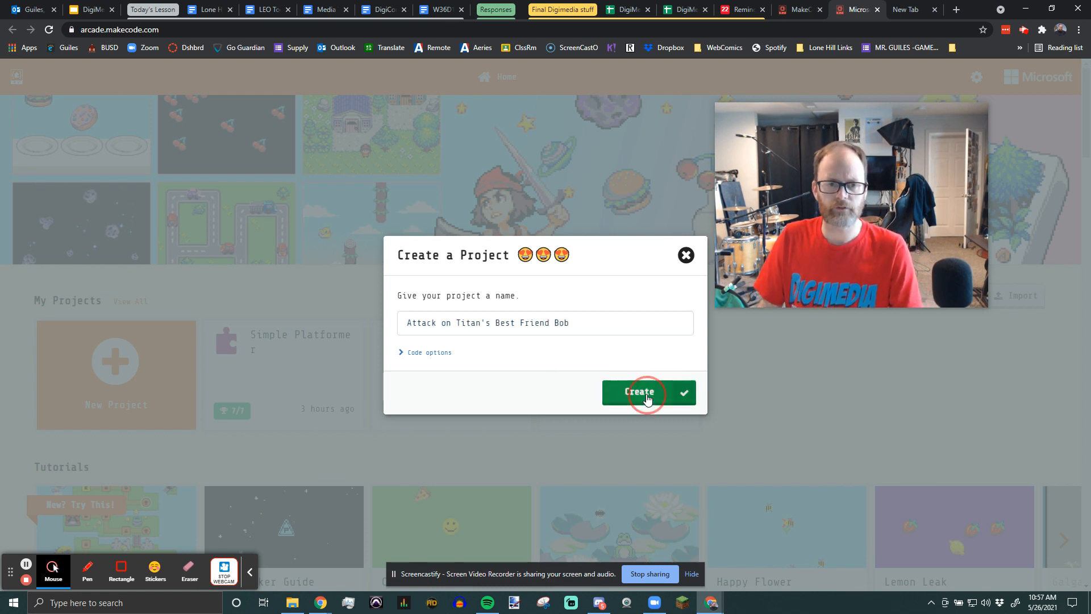
{"action": "left_click", "coordinate": [638, 391]}
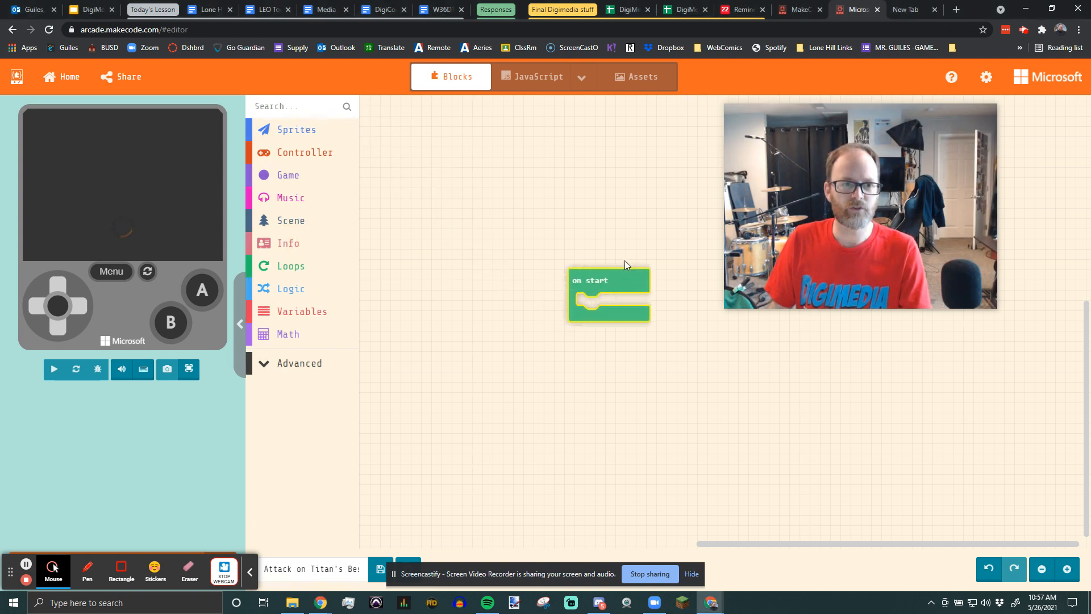
- Move the on start block to the workspace's top left, then return home and view My Projects
{"action": "left_click_drag", "start_coordinate": [609, 279], "coordinate": [393, 128]}
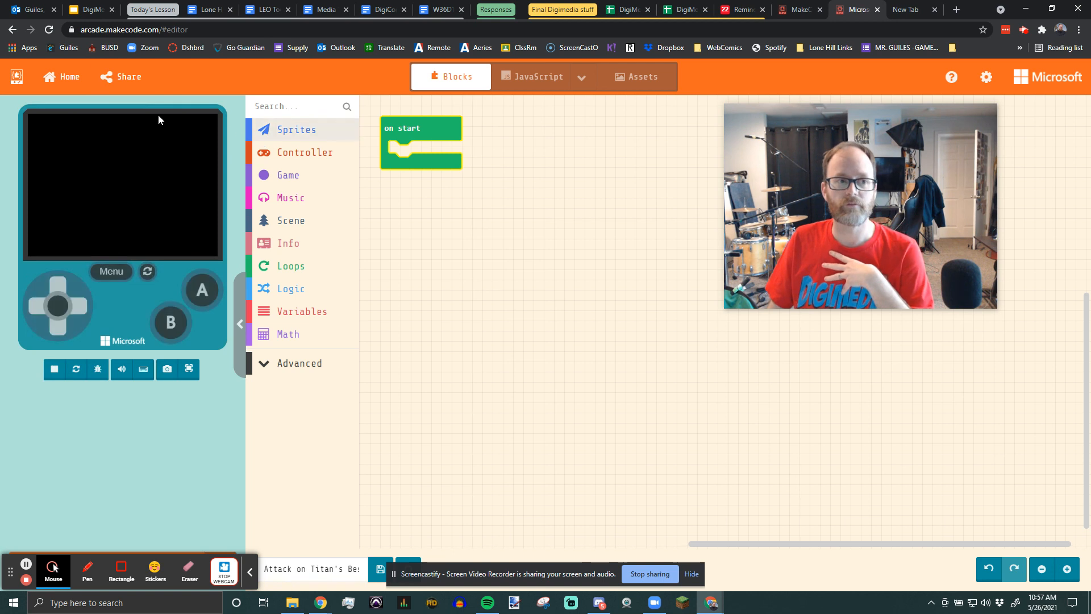
{"action": "left_click", "coordinate": [61, 77]}
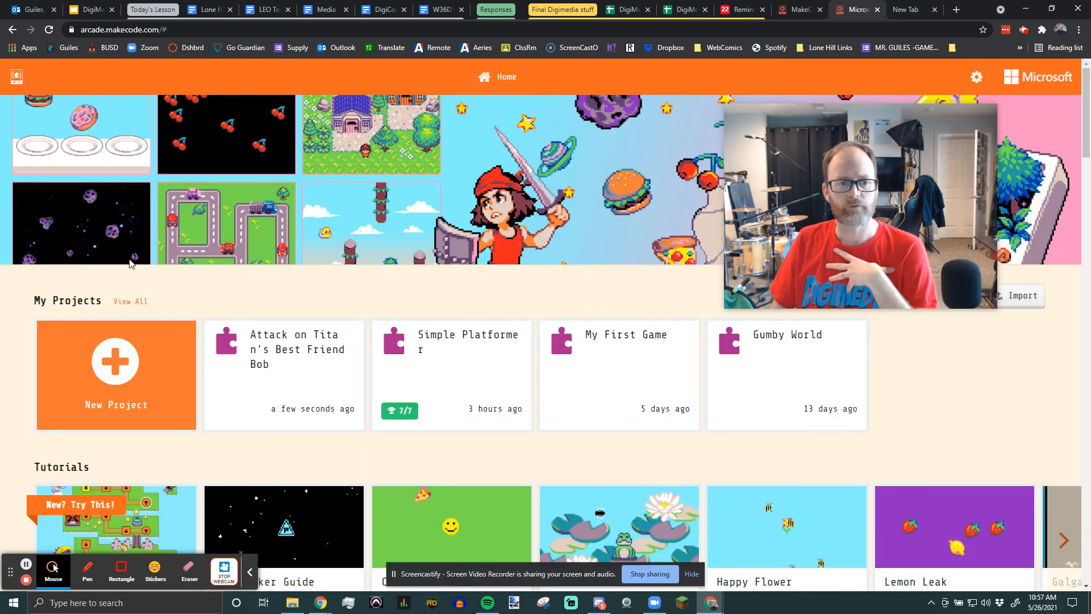
{"action": "scroll", "scroll_direction": "down", "scroll_amount": 3}
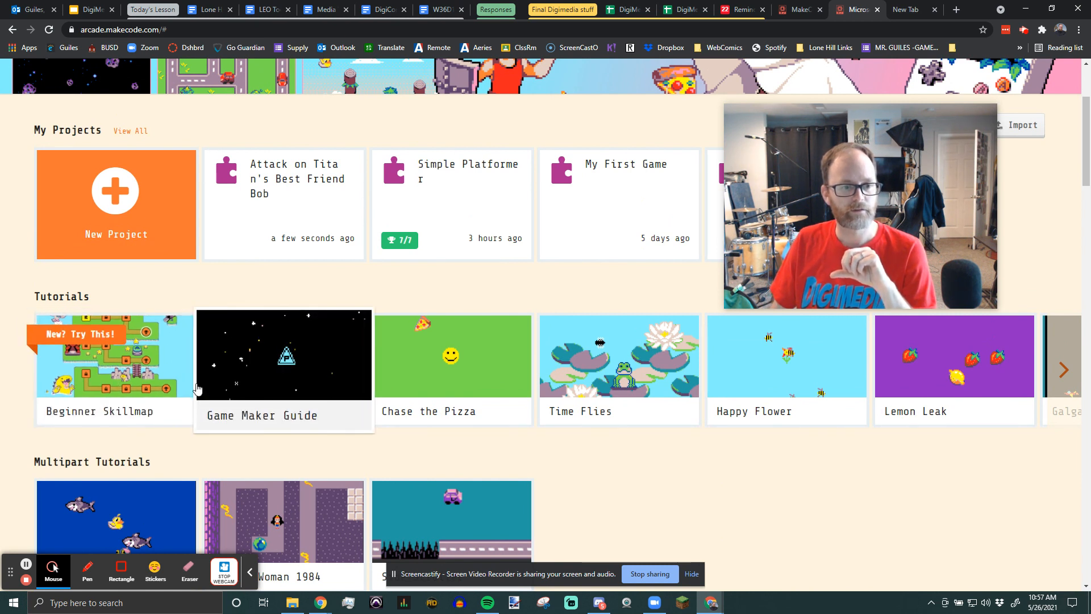
{"action": "left_click", "coordinate": [116, 355]}
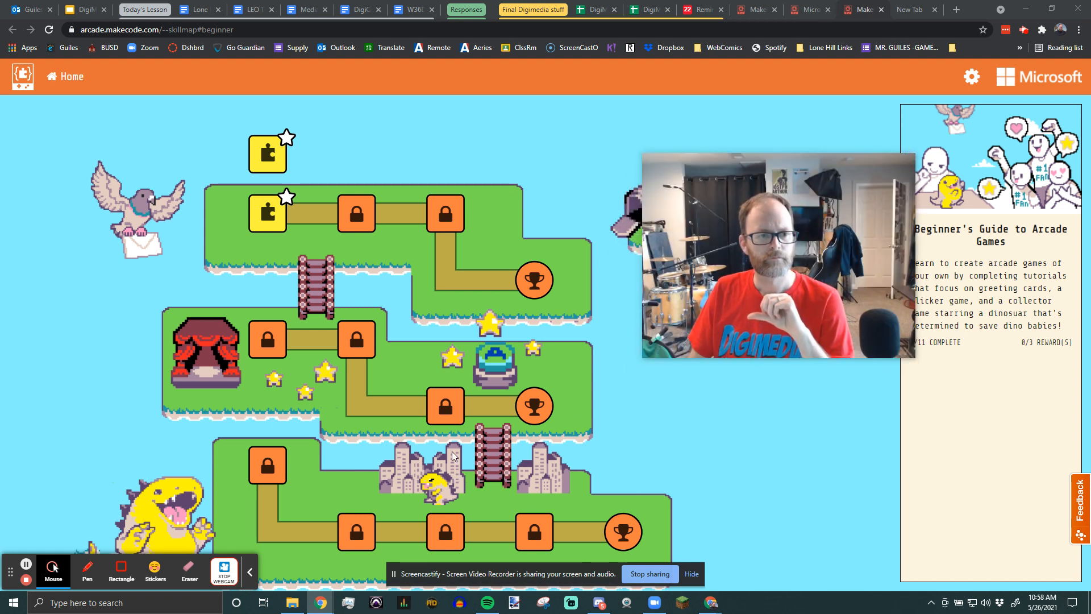
{"action": "left_click", "coordinate": [267, 338]}
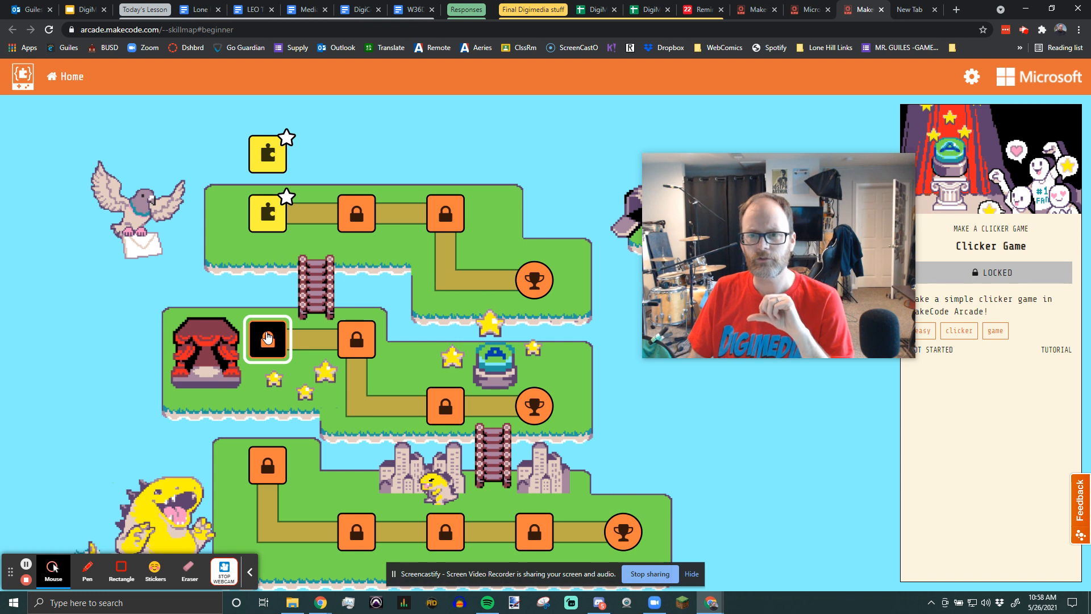
{"action": "left_click", "coordinate": [267, 465]}
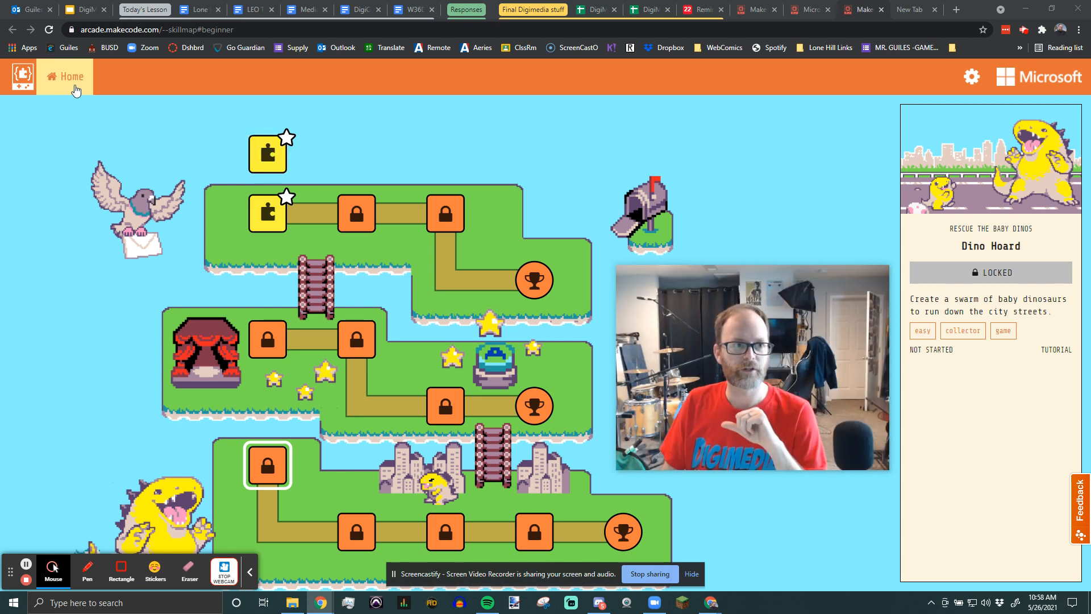
{"action": "left_click", "coordinate": [72, 77]}
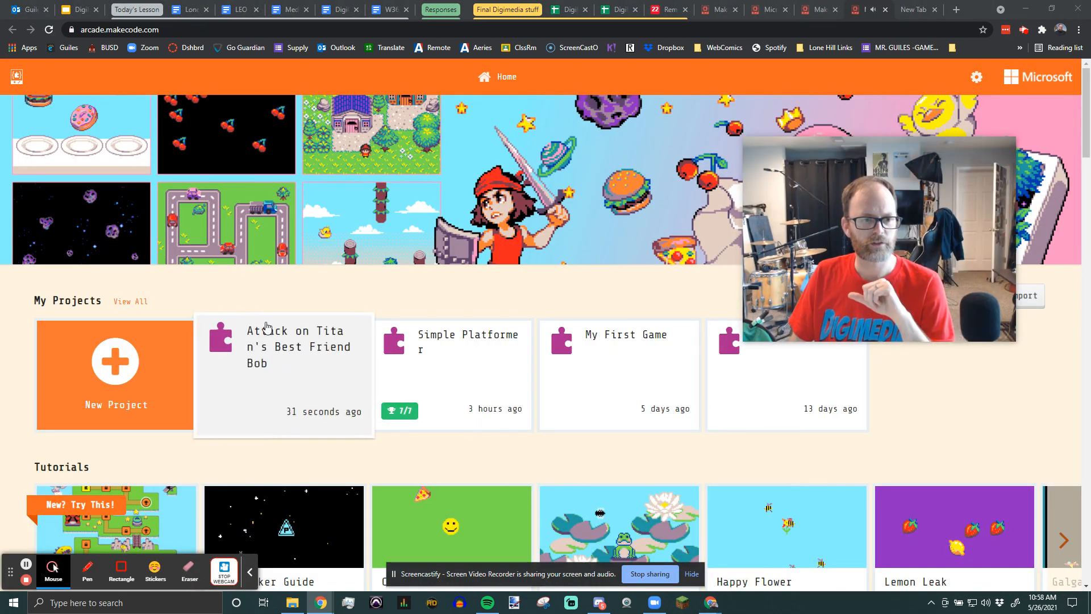
{"action": "scroll", "scroll_direction": "down", "scroll_amount": 3}
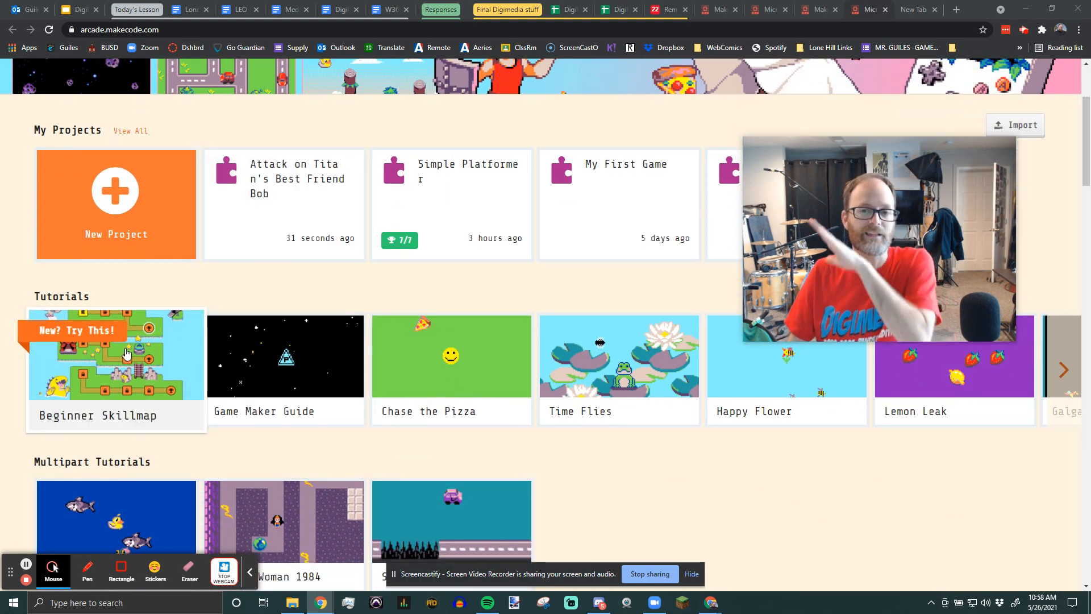
{"action": "mouse_move", "coordinate": [284, 355]}
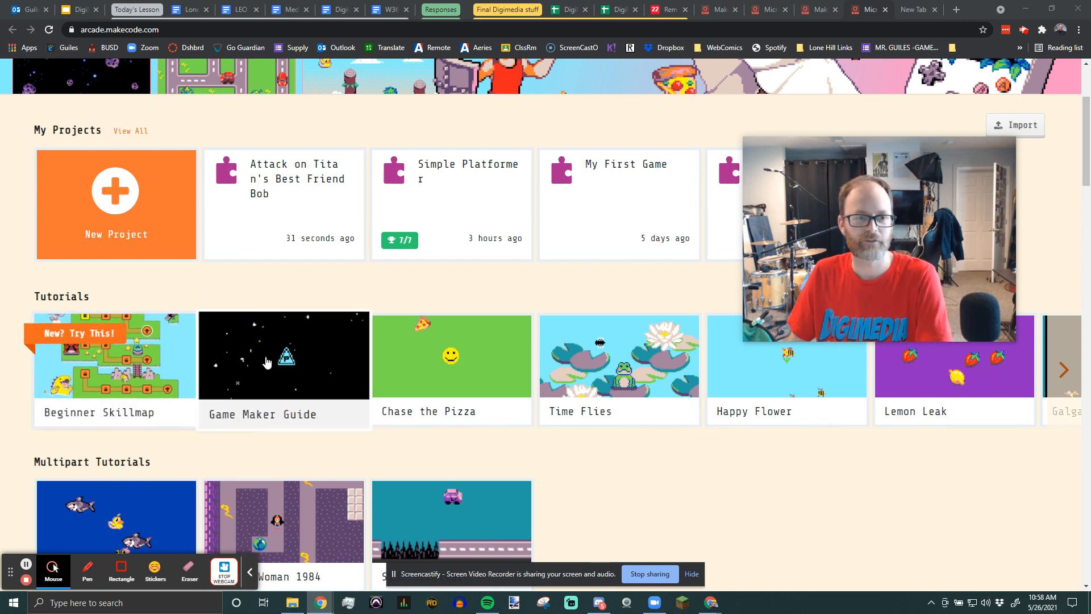
{"action": "mouse_move", "coordinate": [295, 362]}
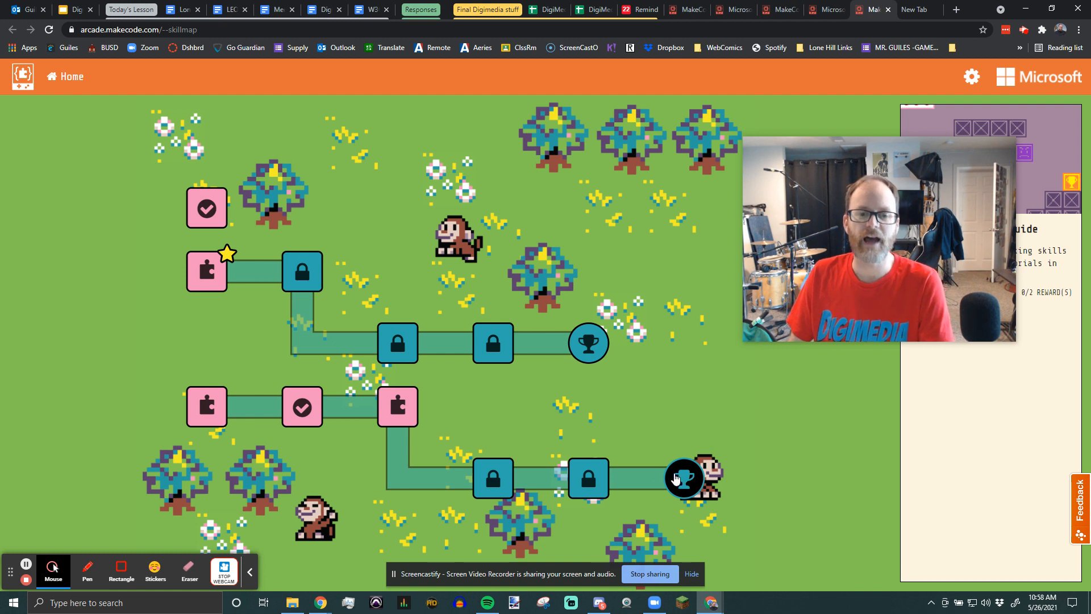
{"action": "mouse_move", "coordinate": [692, 416]}
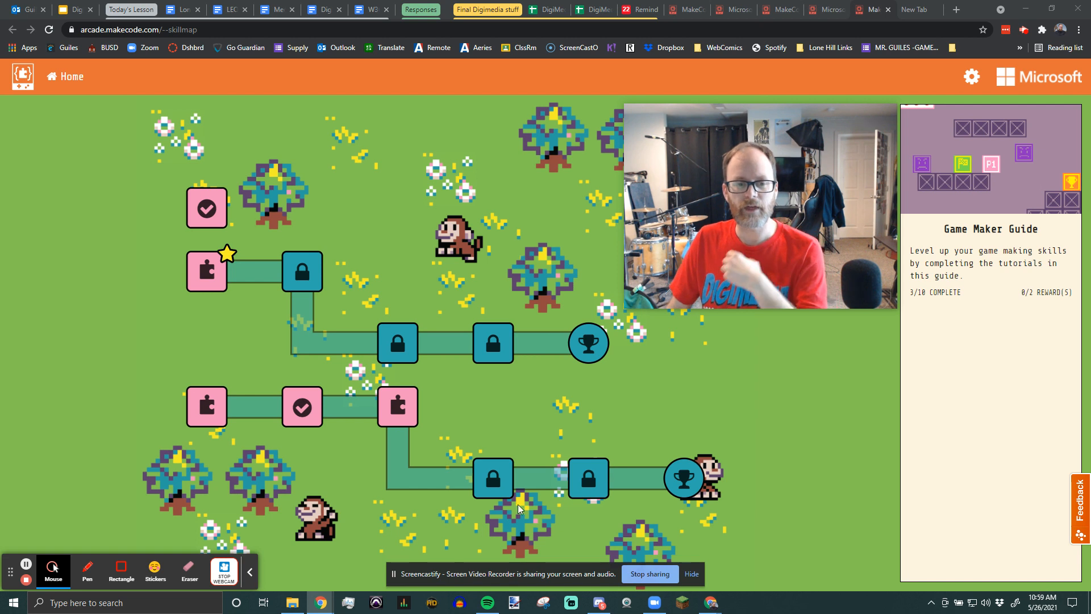
- Preview the locked Learn to Make a Platformer certificate at the end of the Game Maker Guide path
{"action": "left_click", "coordinate": [493, 479]}
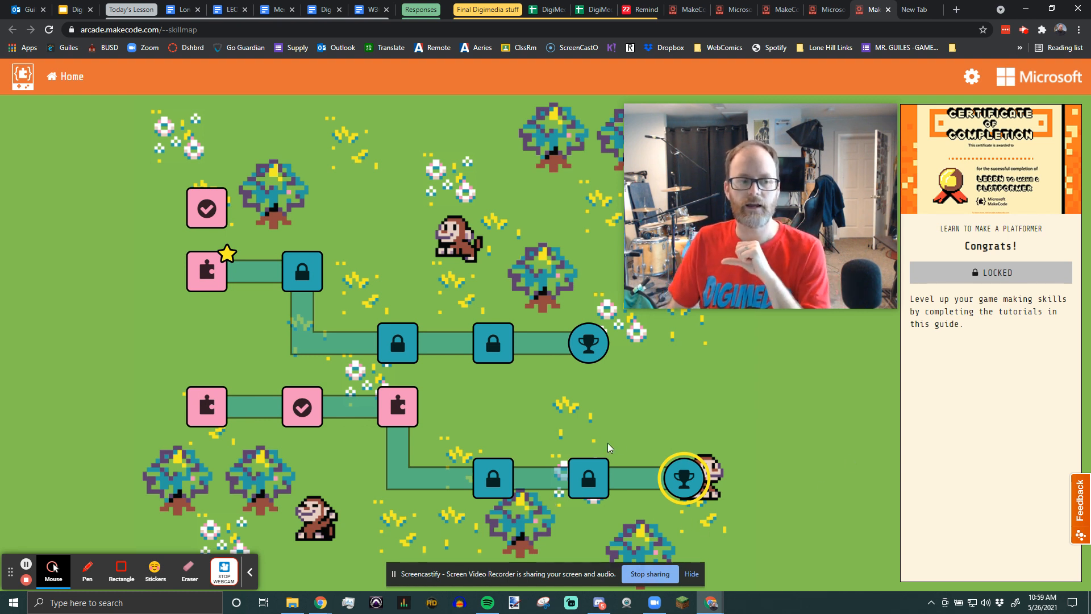
{"action": "mouse_move", "coordinate": [645, 438]}
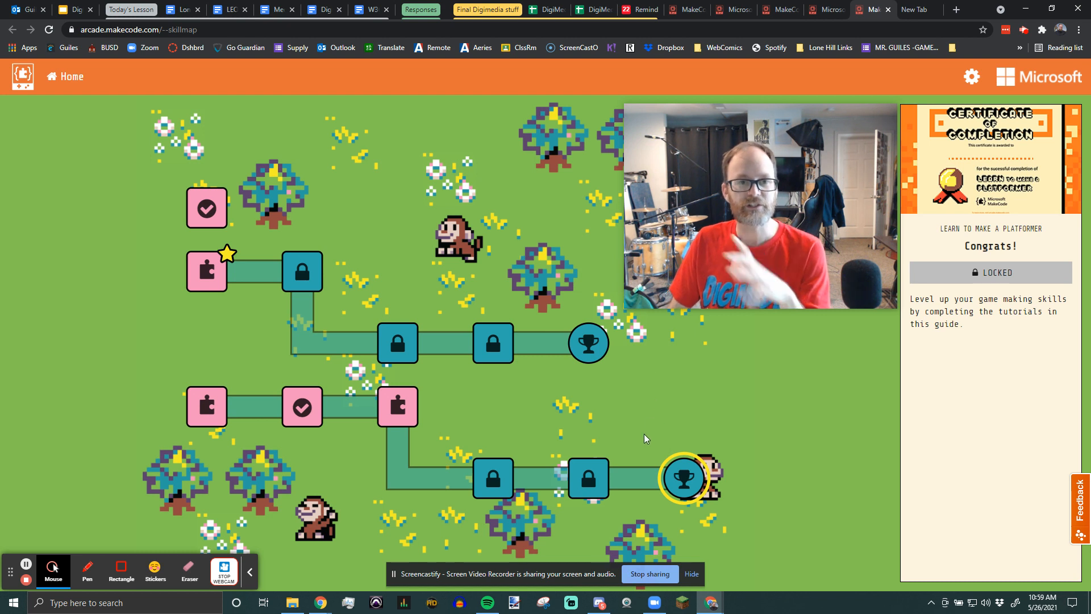